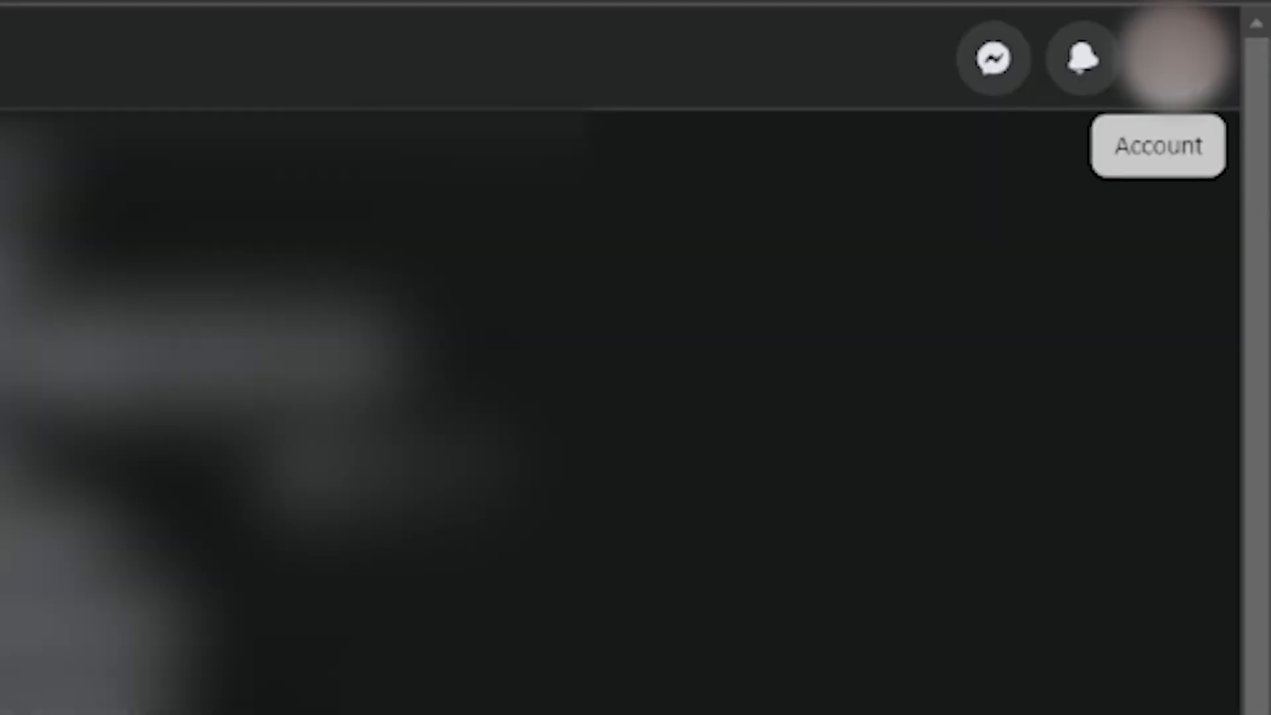
- Go to Settings via the account avatar's Settings & privacy menu
{"action": "left_click", "coordinate": [1163, 57]}
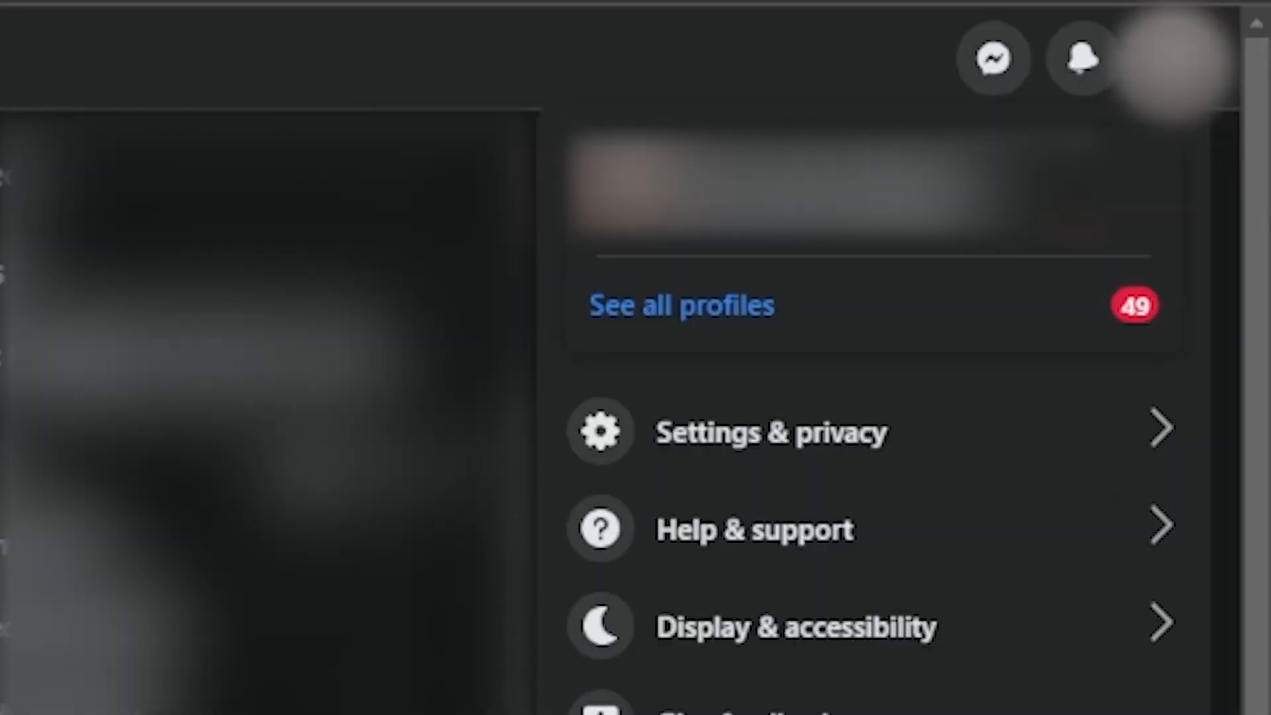
{"action": "left_click", "coordinate": [772, 432]}
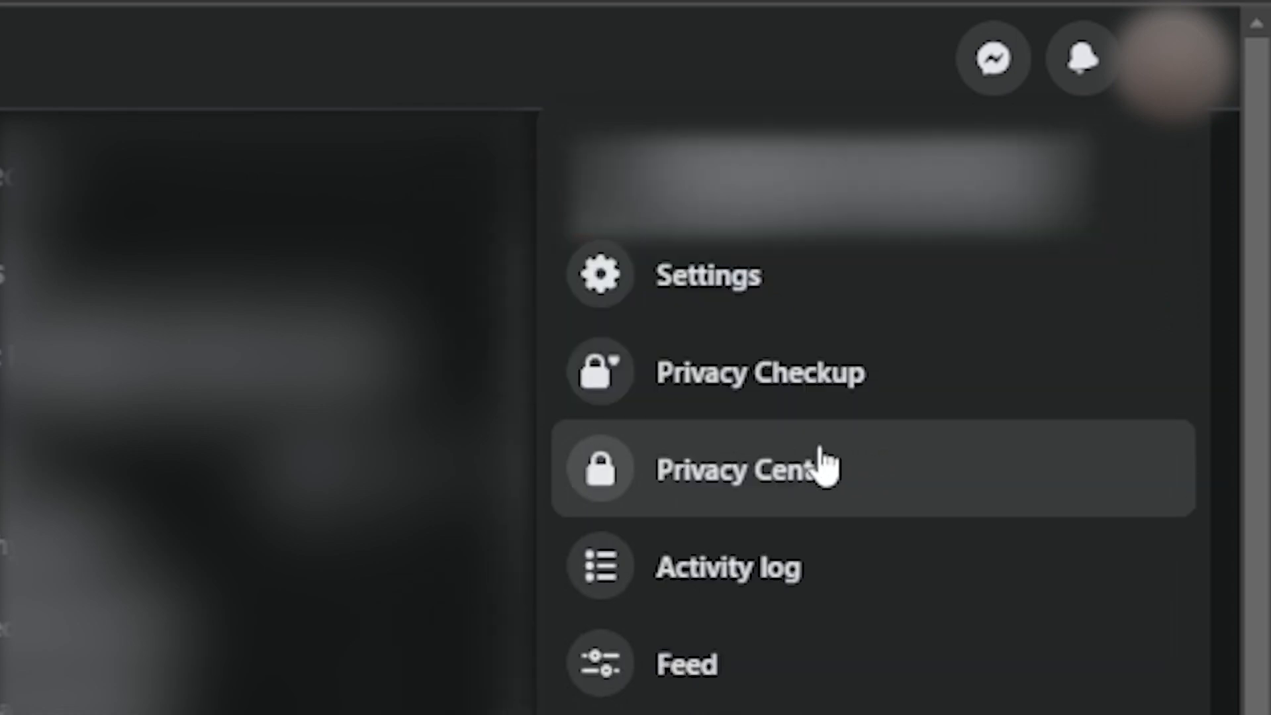
{"action": "left_click", "coordinate": [708, 276]}
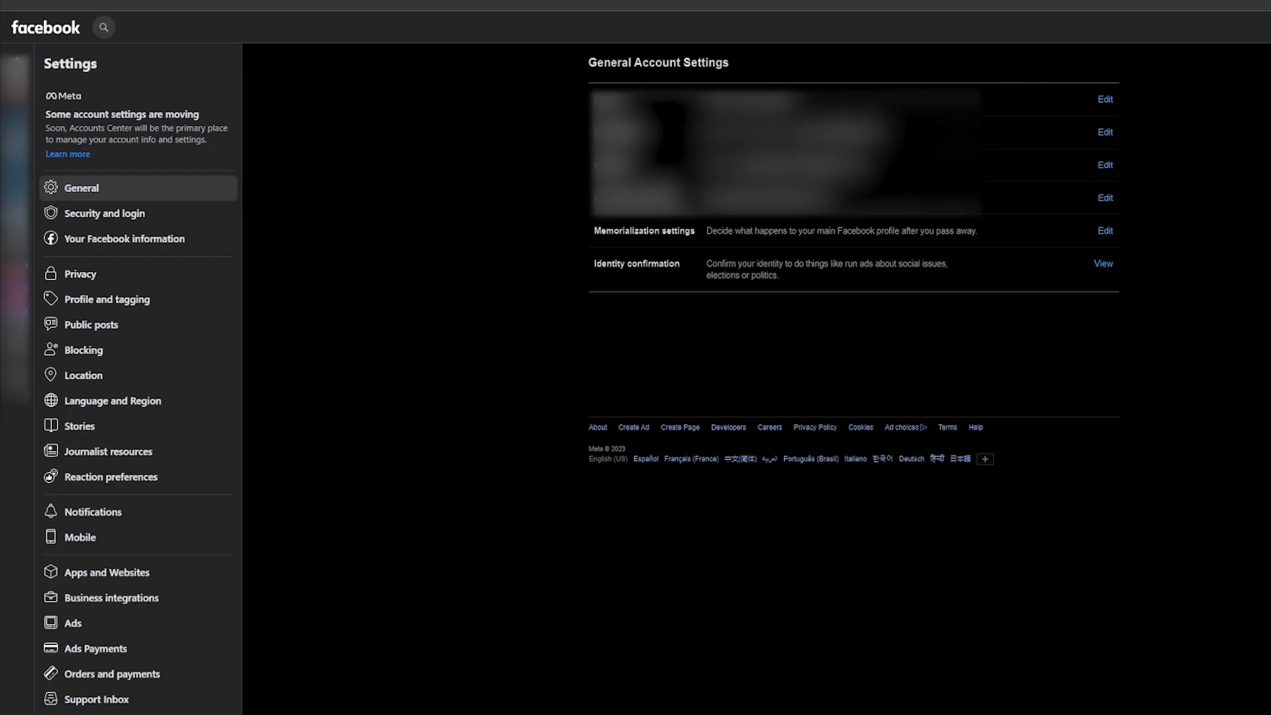
{"action": "mouse_move", "coordinate": [104, 213]}
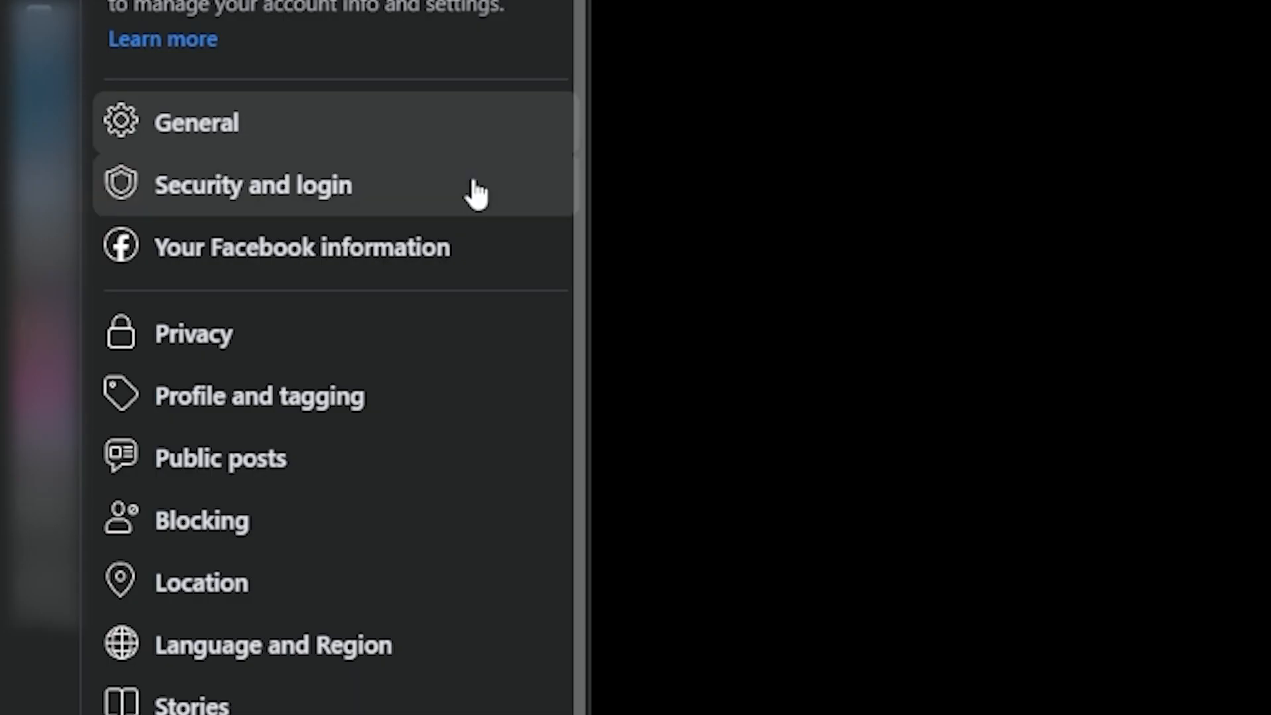
- Open Security and login and scroll to the Two-factor authentication section
{"action": "left_click", "coordinate": [242, 186]}
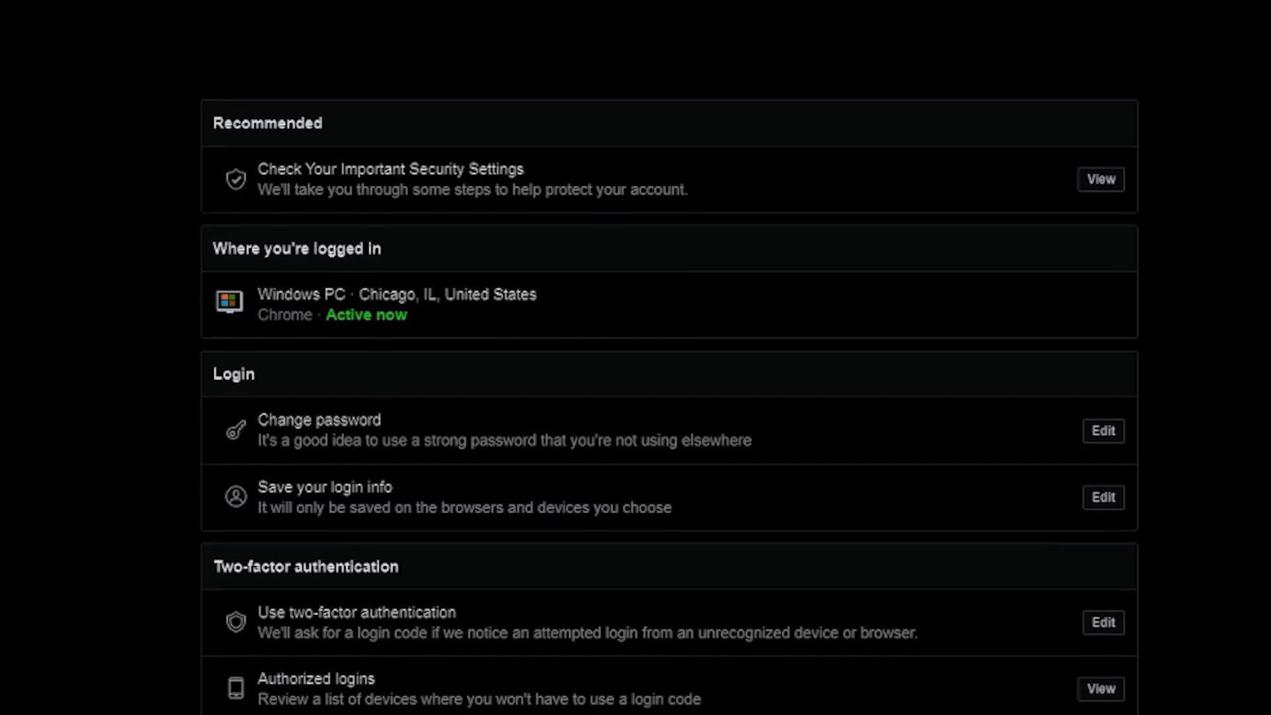
{"action": "scroll", "scroll_direction": "down", "scroll_amount": 3}
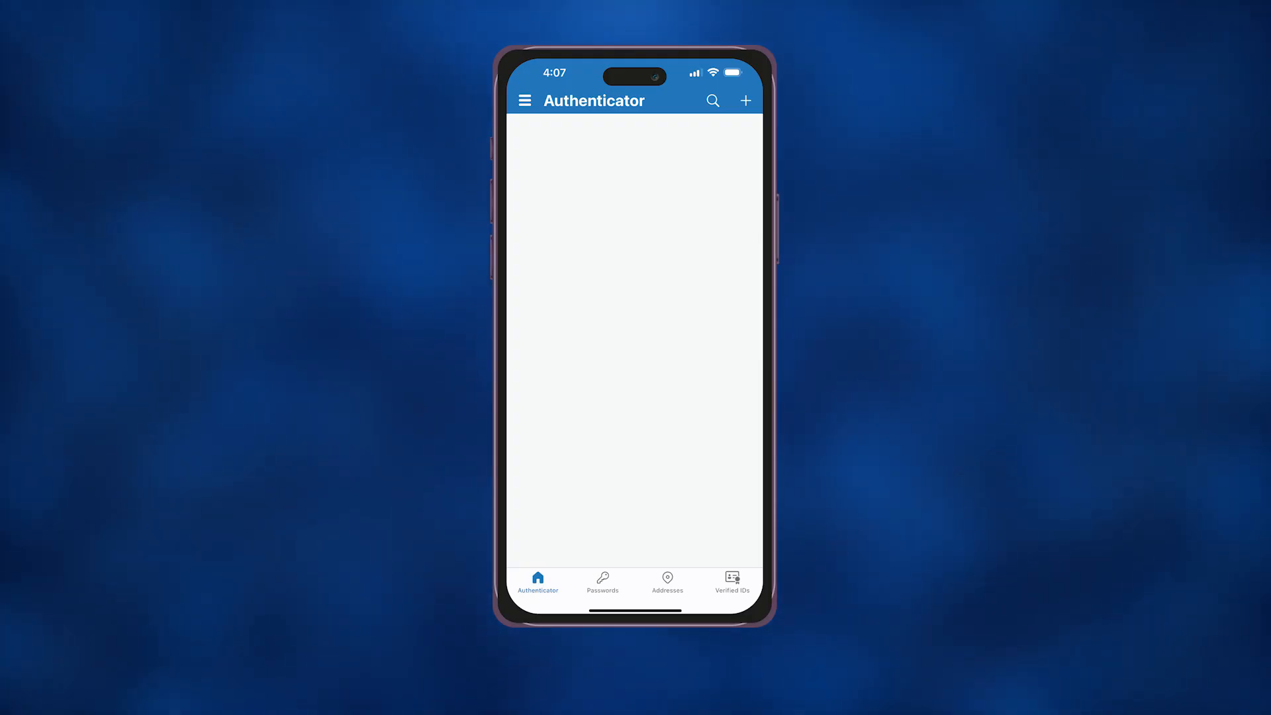
- Add a Facebook account in Microsoft Authenticator via + and Other (Google, Facebook, etc.)
{"action": "left_click", "coordinate": [745, 101]}
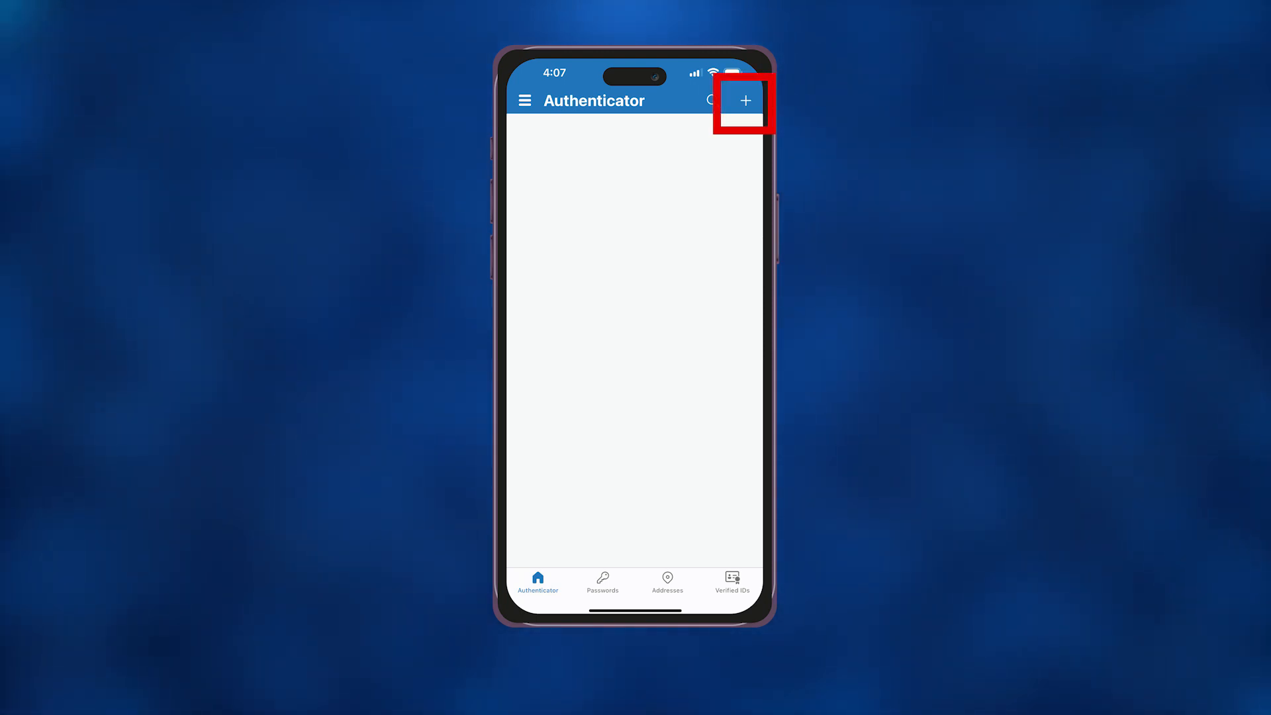
{"action": "left_click", "coordinate": [745, 101]}
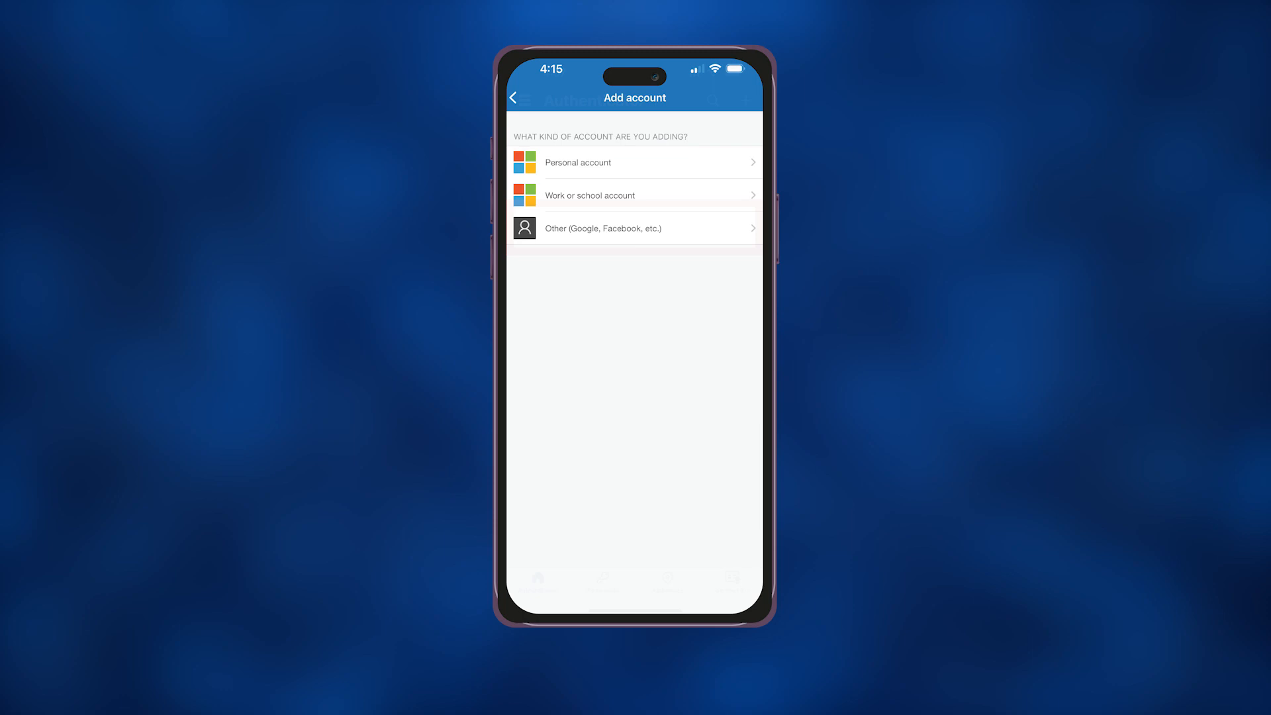
{"action": "left_click", "coordinate": [634, 228]}
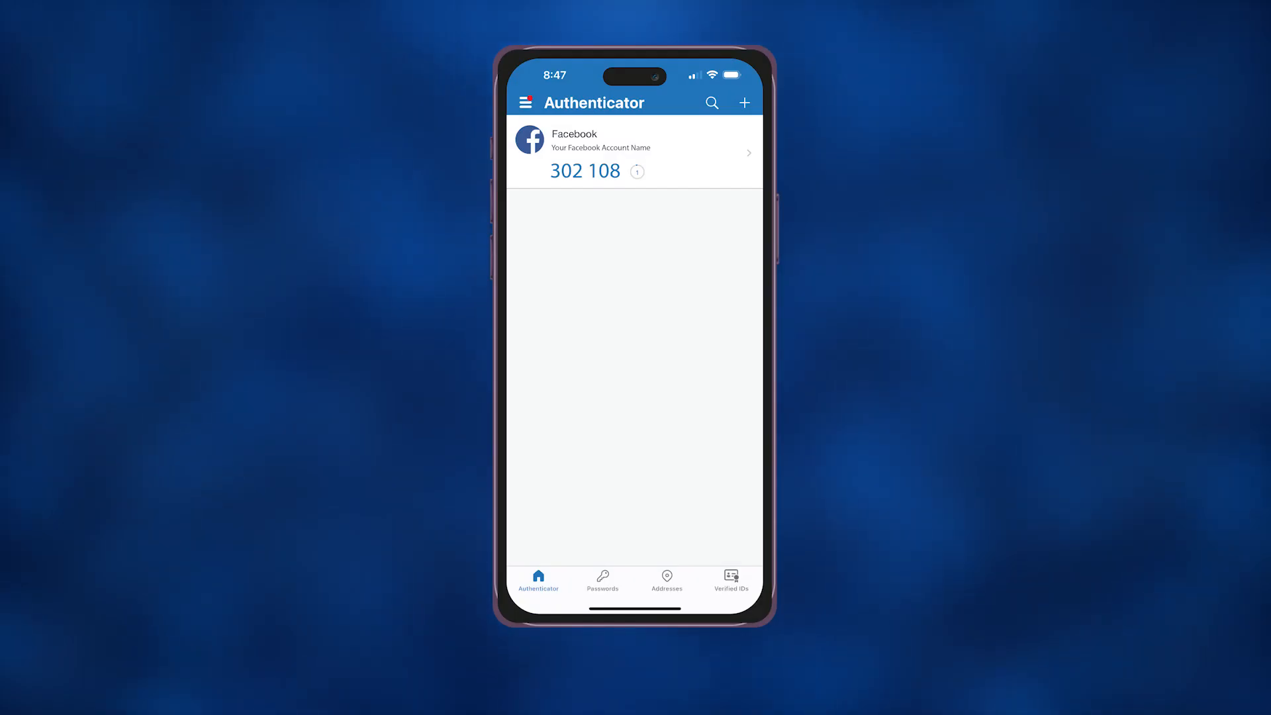
{"action": "left_click", "coordinate": [585, 171]}
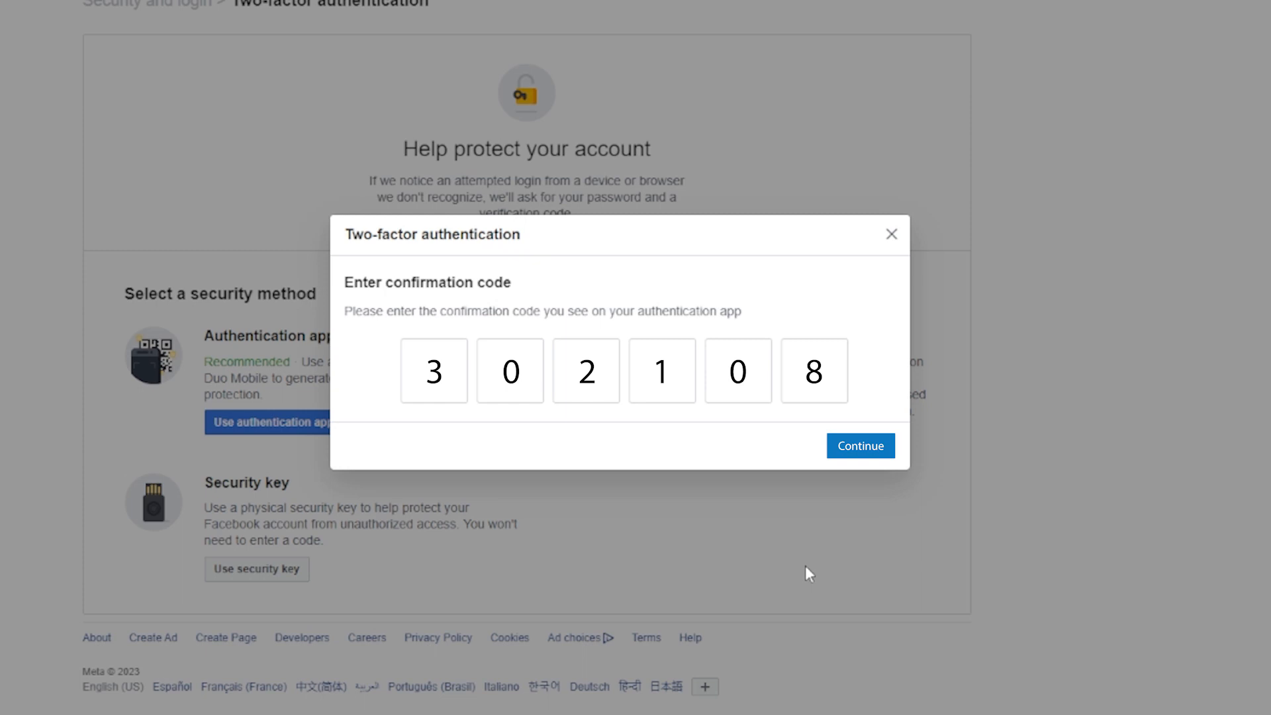
- Submit the authenticator confirmation code and dismiss the 'Two-factor authentication is on' dialog
{"action": "left_click", "coordinate": [861, 446]}
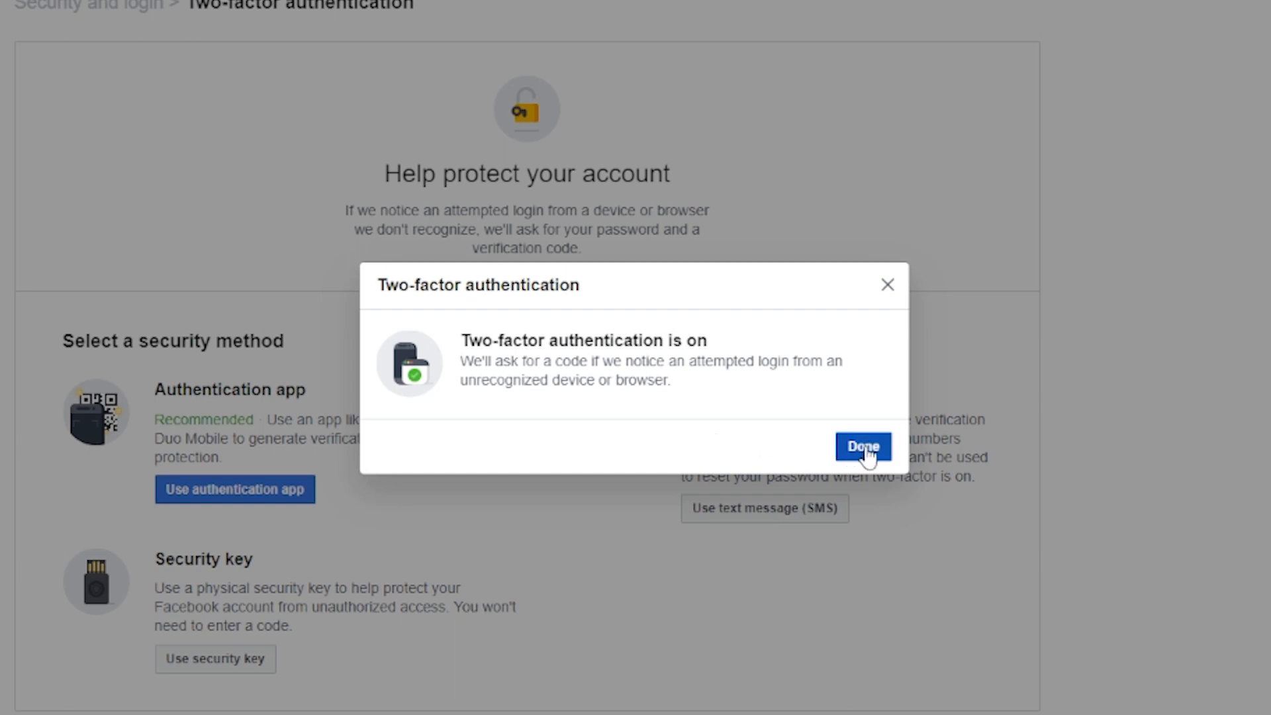
{"action": "left_click", "coordinate": [863, 446]}
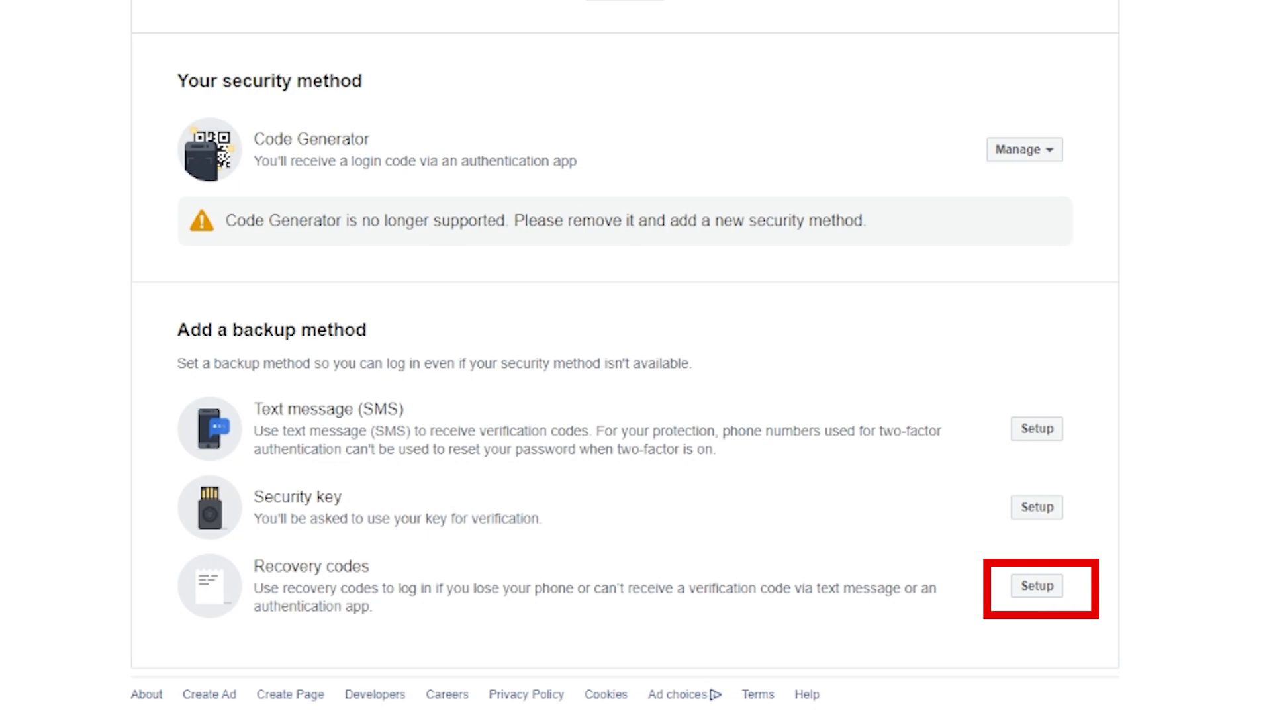
{"action": "left_click", "coordinate": [1036, 588]}
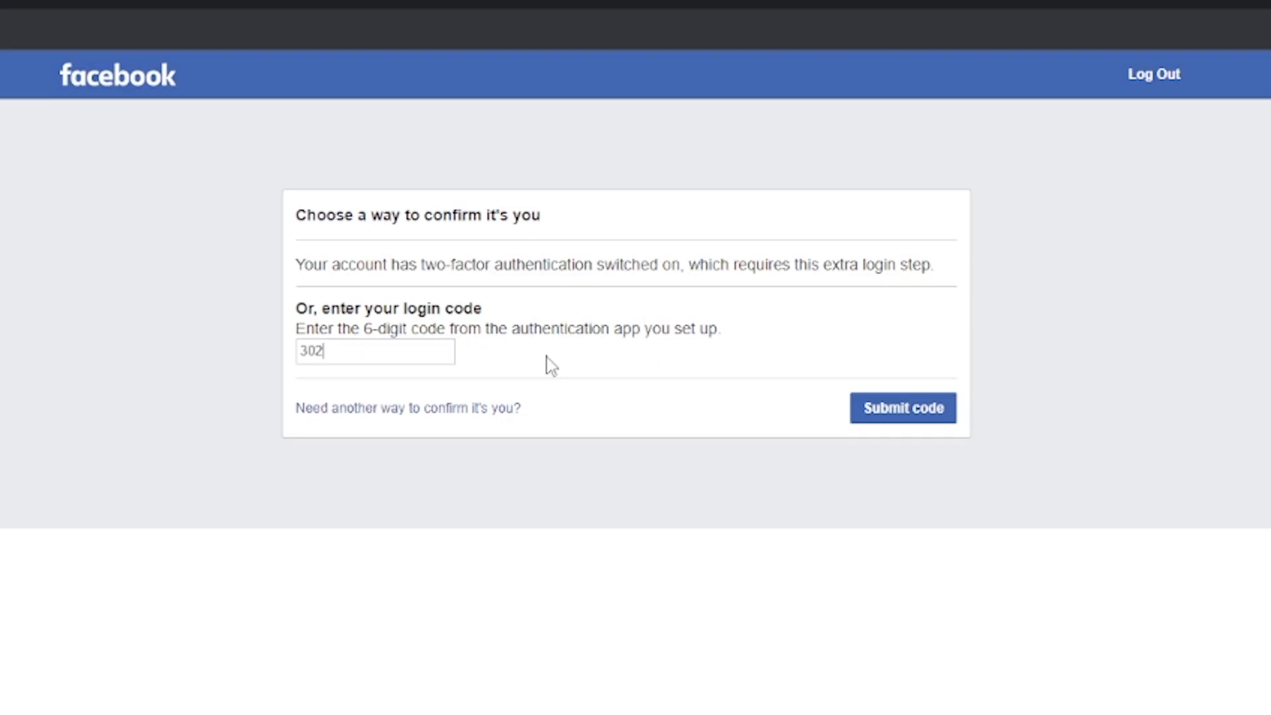
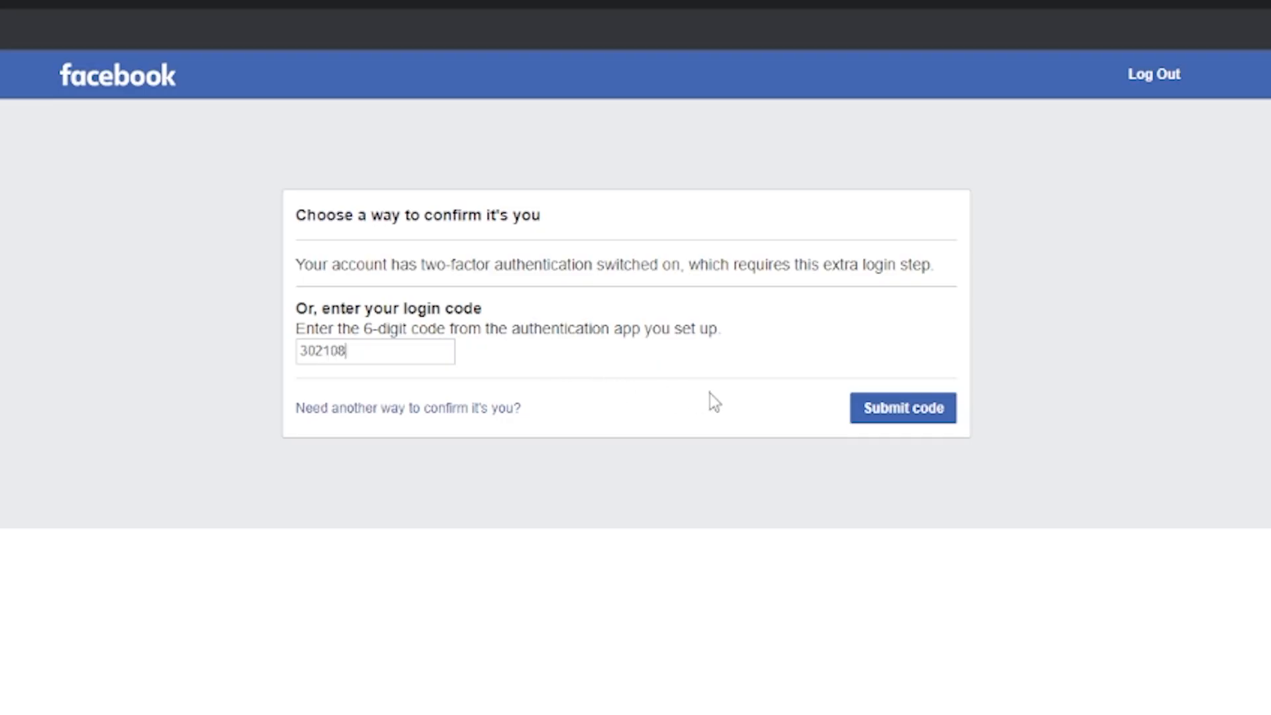